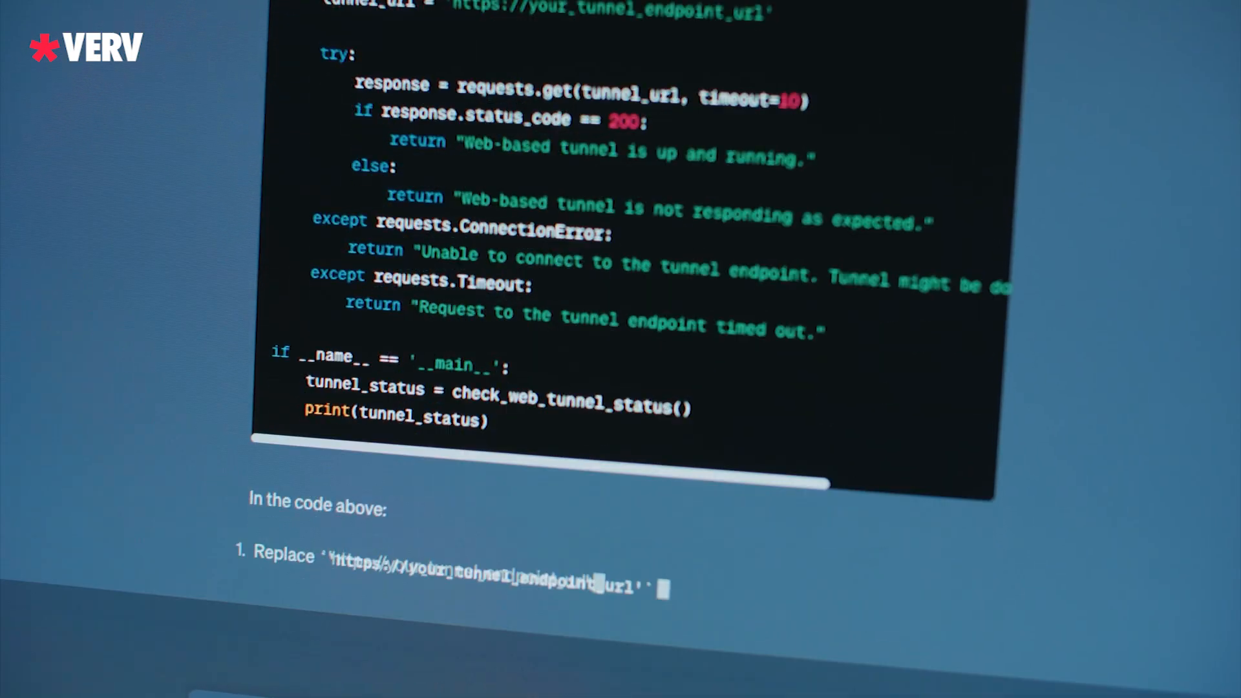
{"action": "scroll", "scroll_direction": "down", "scroll_amount": 3}
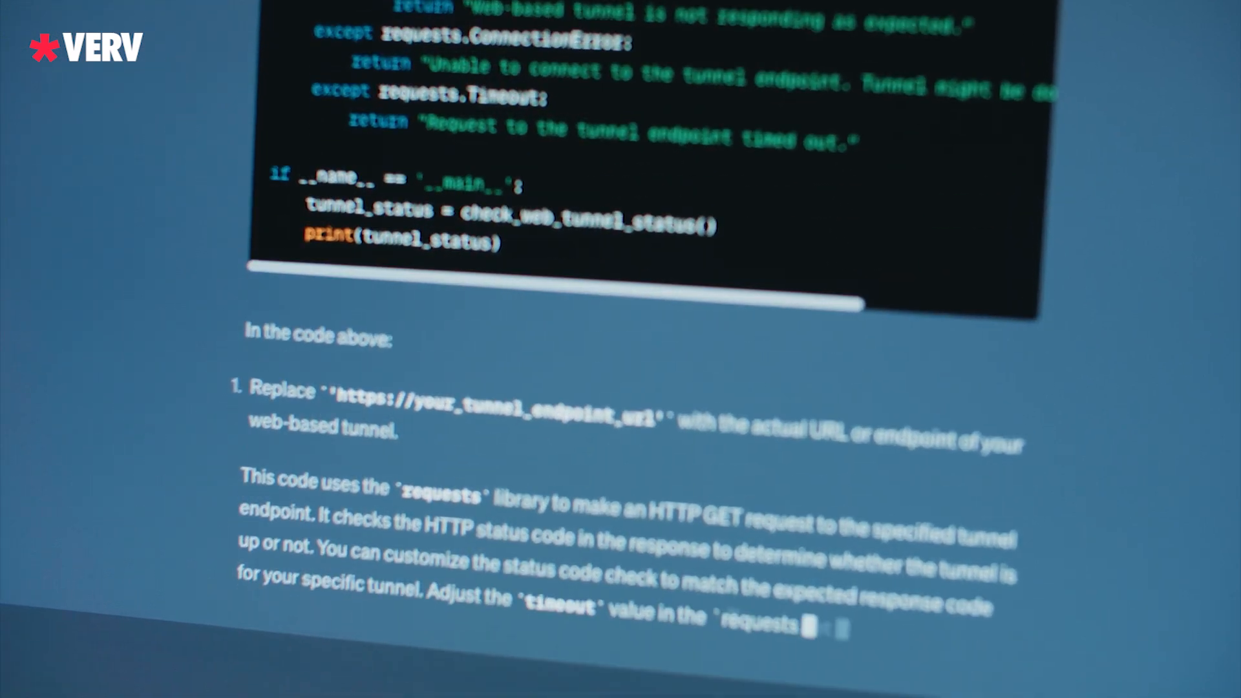